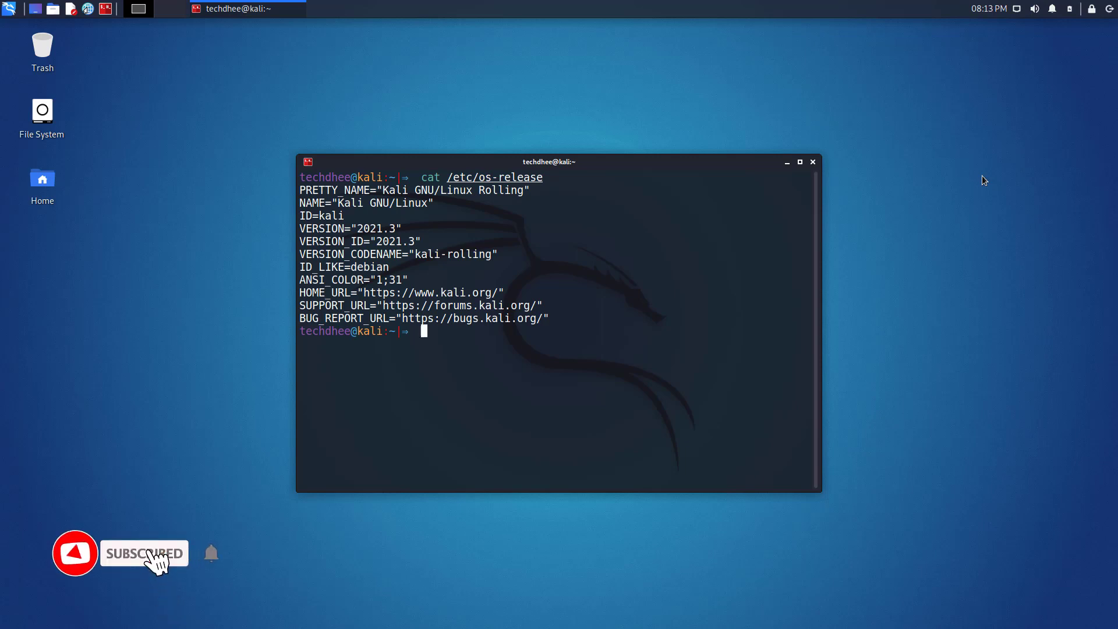
# Begin typing the sudo apt upgrade command after viewing the 2021.3 release info
pyautogui.write('sudo ap')
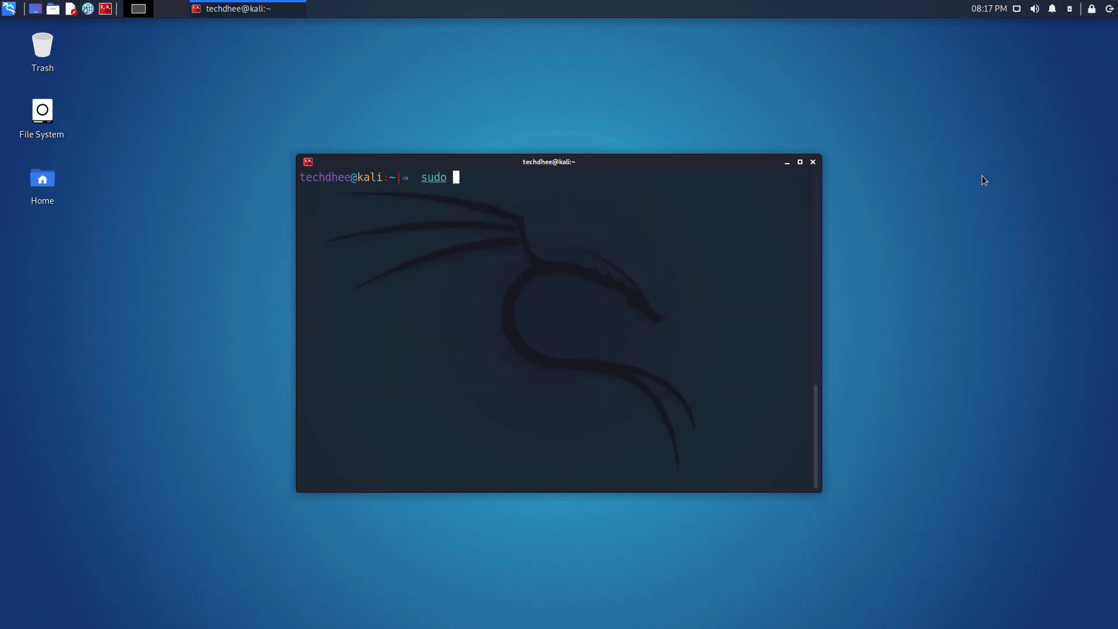
# Run sudo apt full-upgrade -y to upgrade every installed package without confirmation
pyautogui.write('apt full')
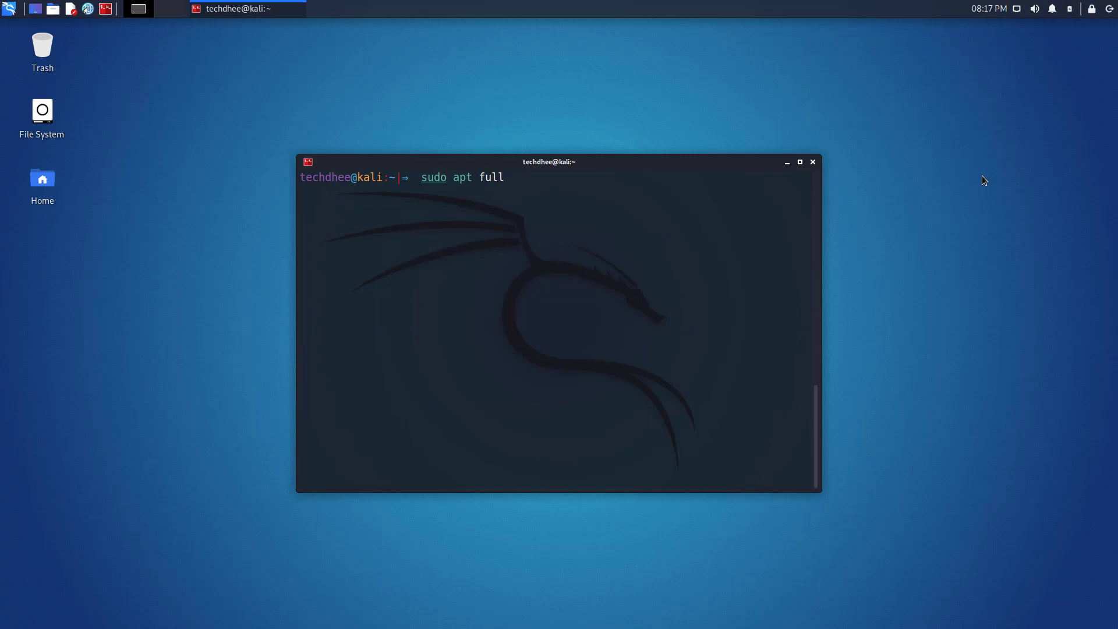
pyautogui.write('-upgrade -y')
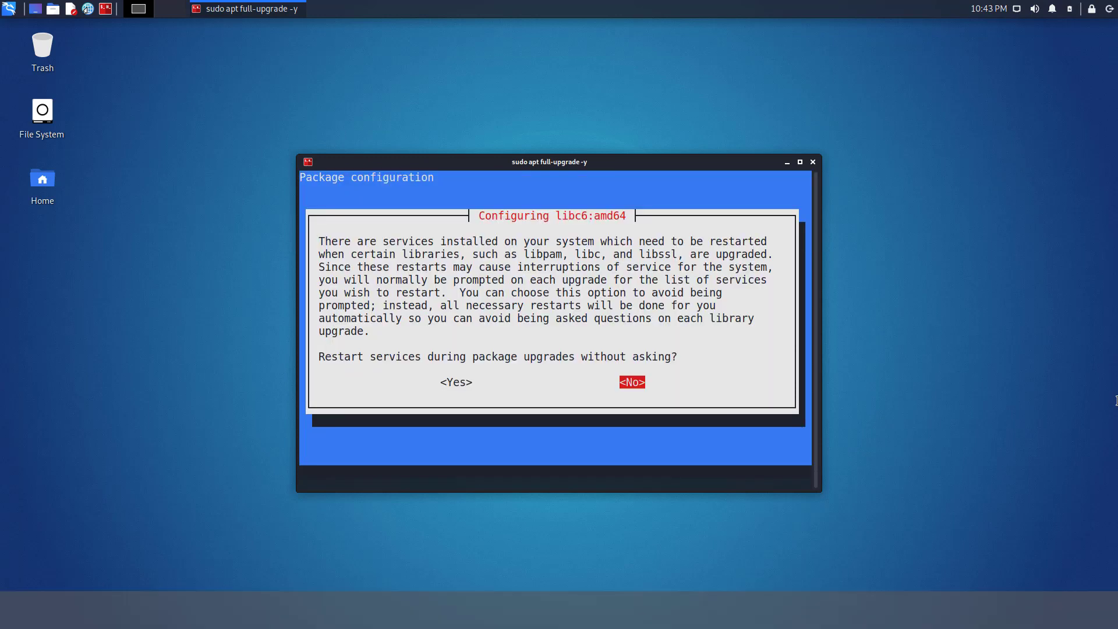
# Answer the libc6 restart-services prompt, then exit the terminal once packages are set up
pyautogui.press('Left')
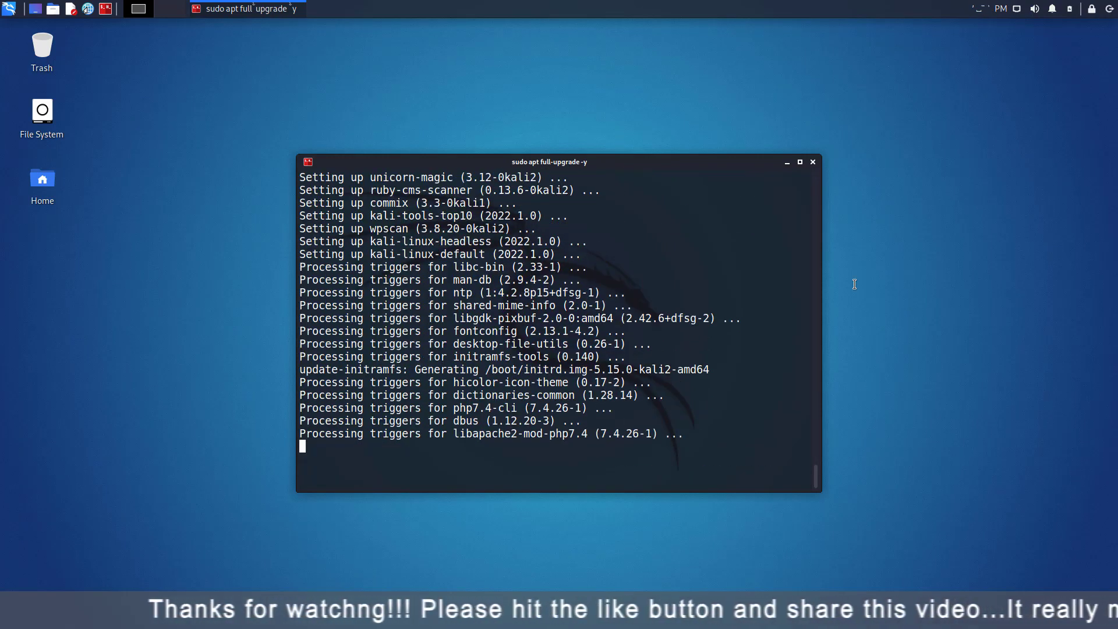
pyautogui.write('ex')
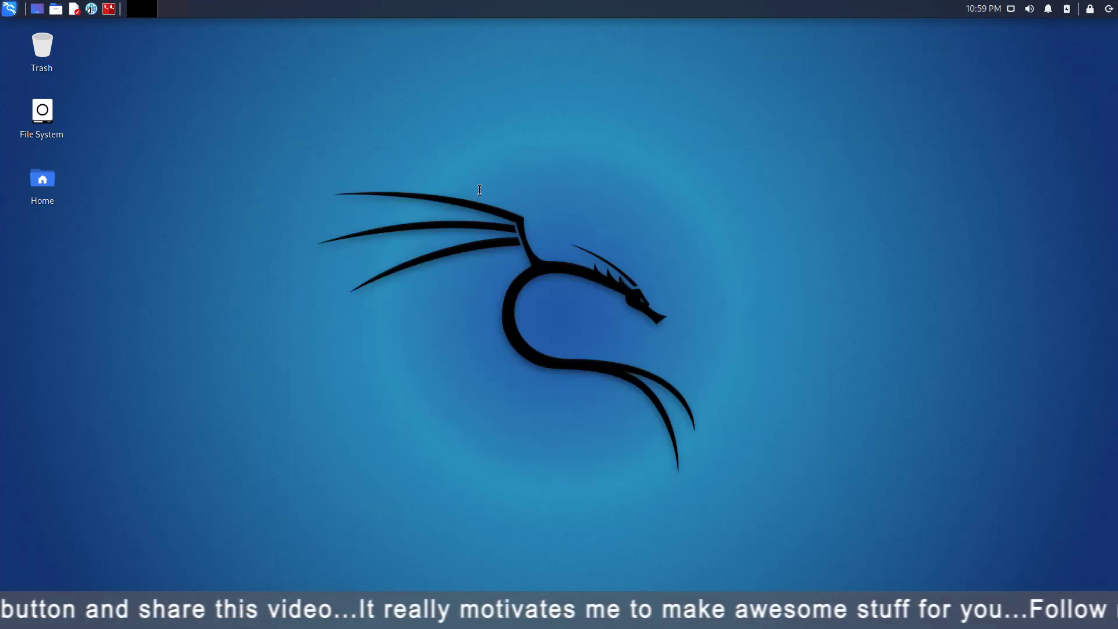
# Log back in to the desktop as user techdhe with the password
pyautogui.click(1107, 11)
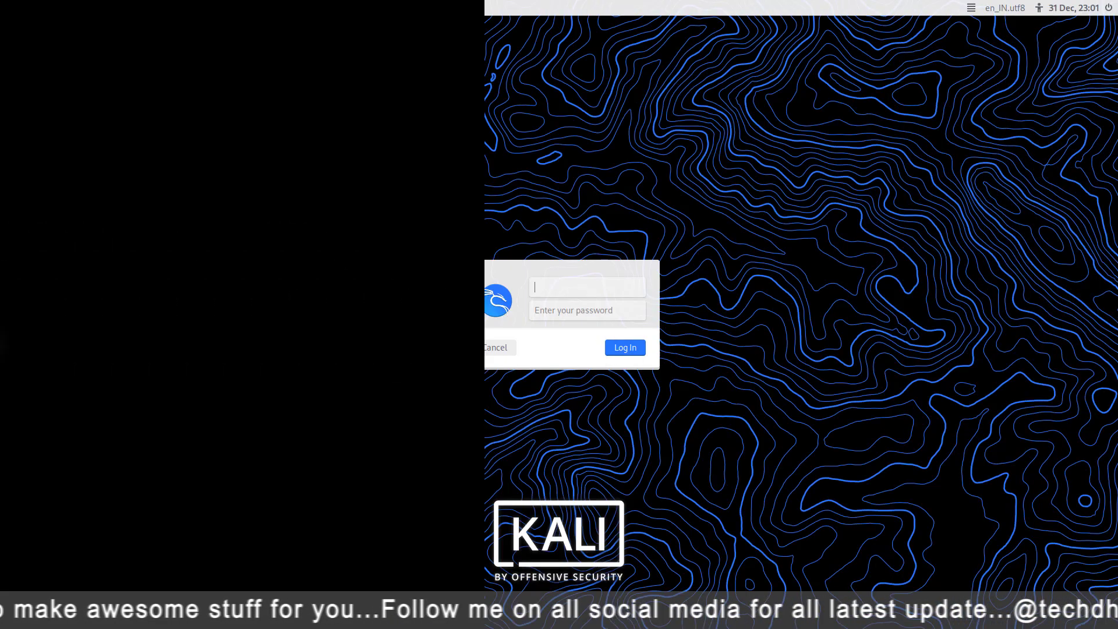
pyautogui.write('techdhee')
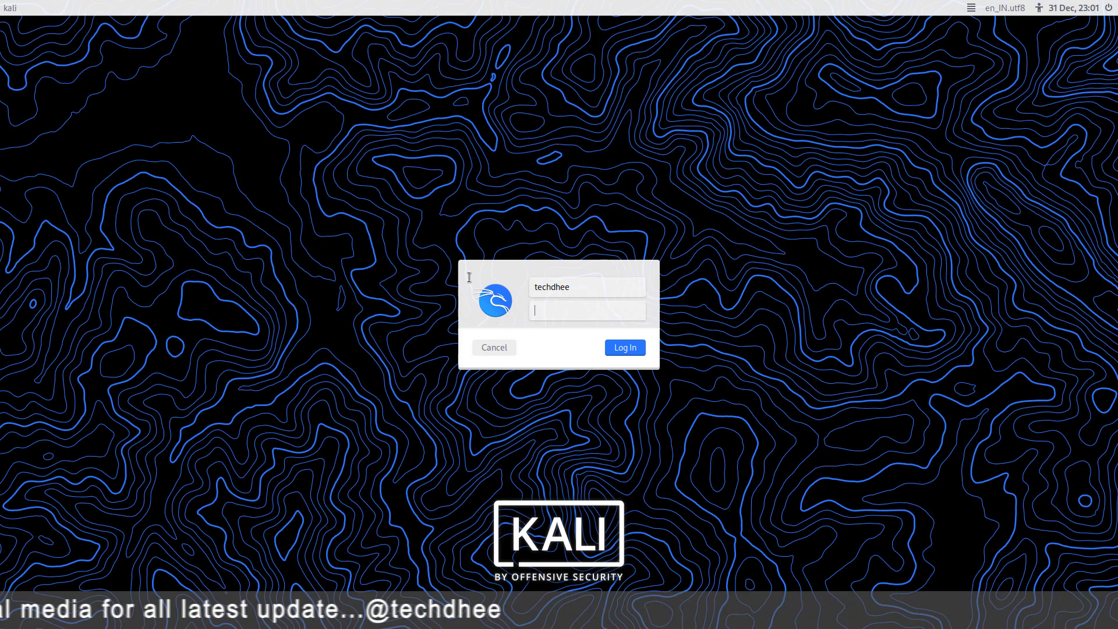
pyautogui.write('password')
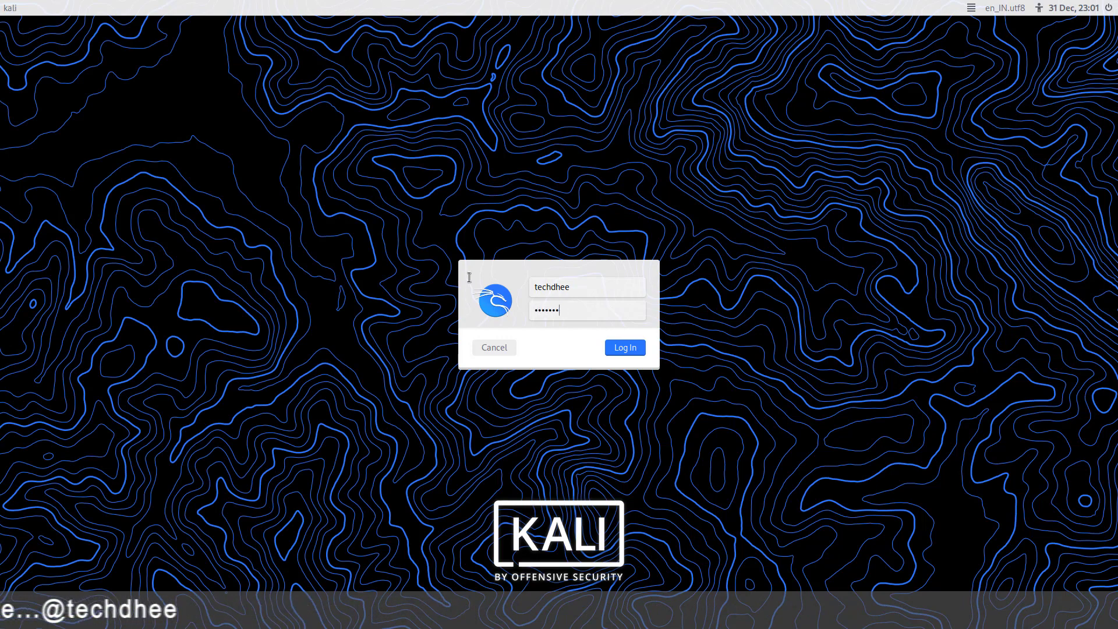
pyautogui.click(625, 347)
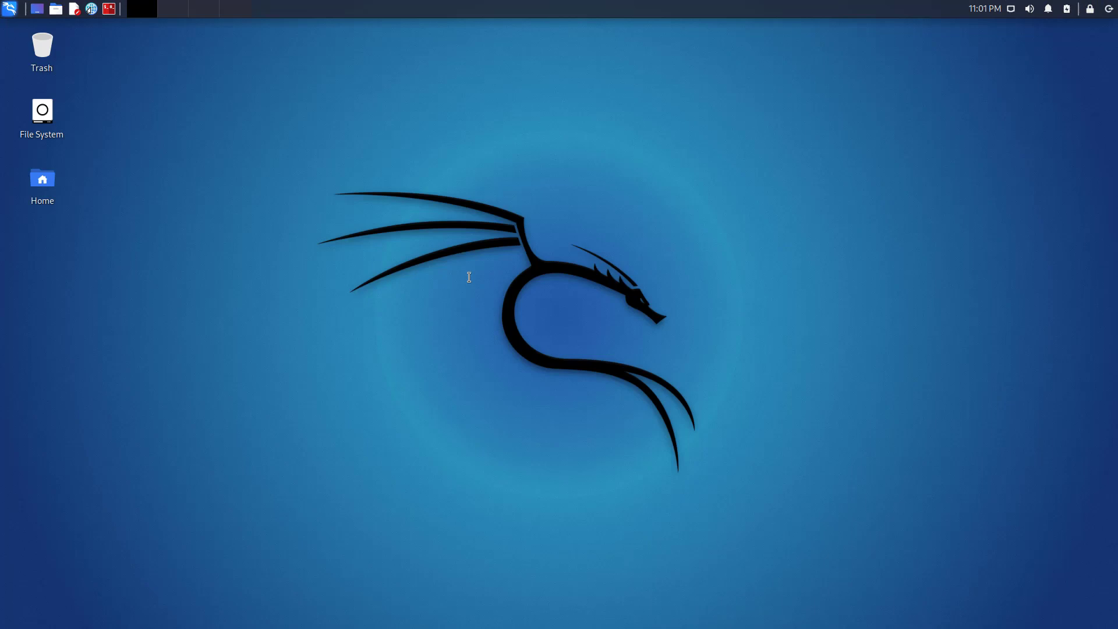
# In a new terminal, run cat /etc/os-release showing 2021.4, then type exit
pyautogui.click(109, 9)
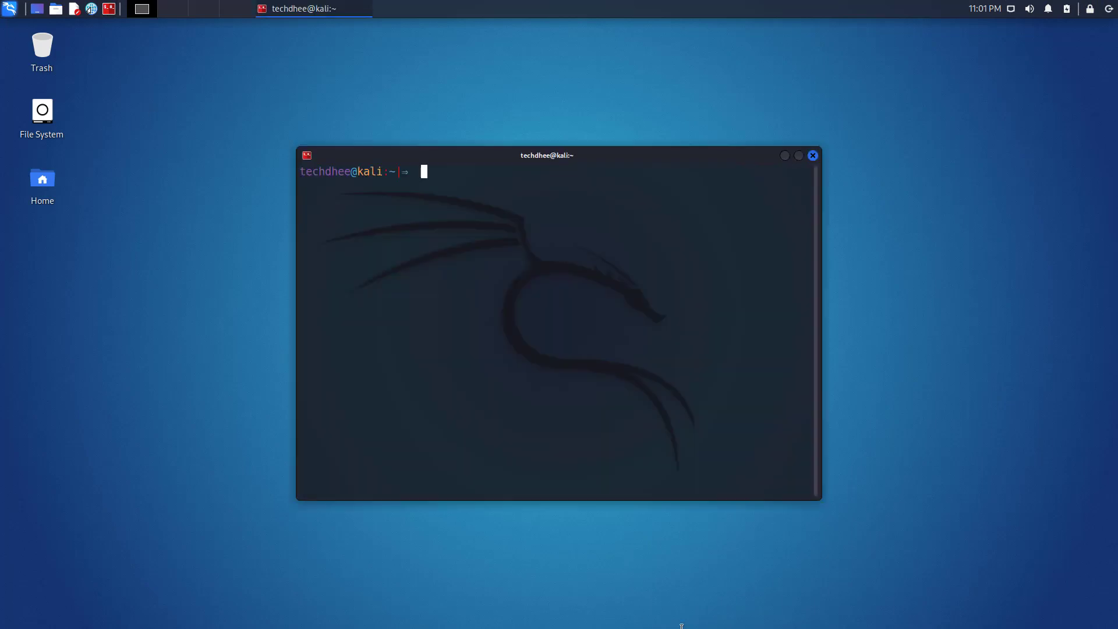
pyautogui.write('cat /etc/os-releas')
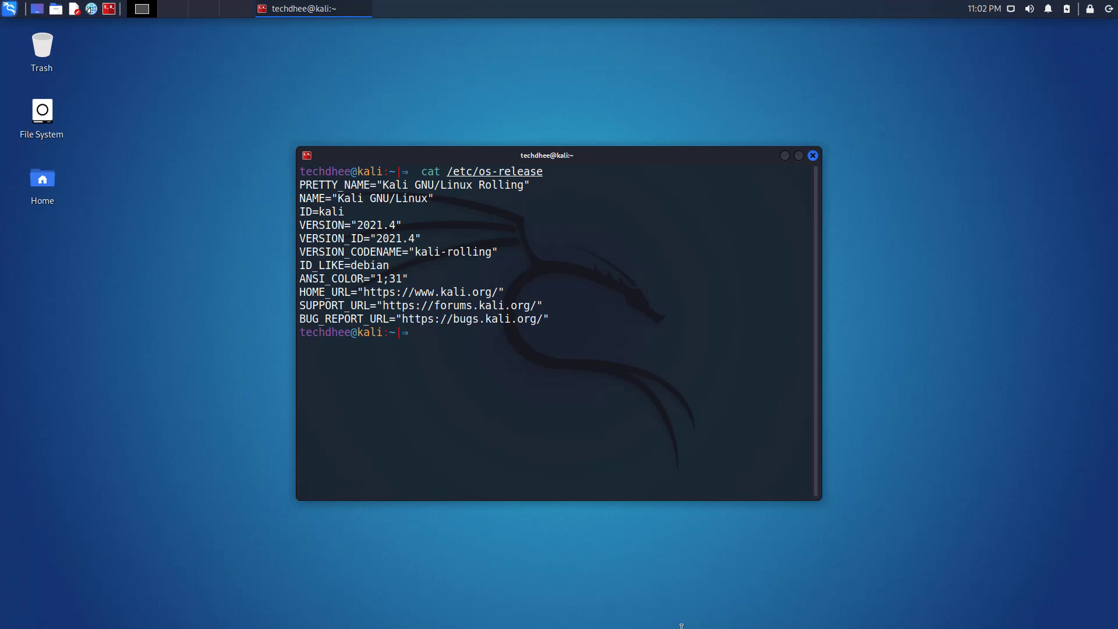
pyautogui.write('exit')
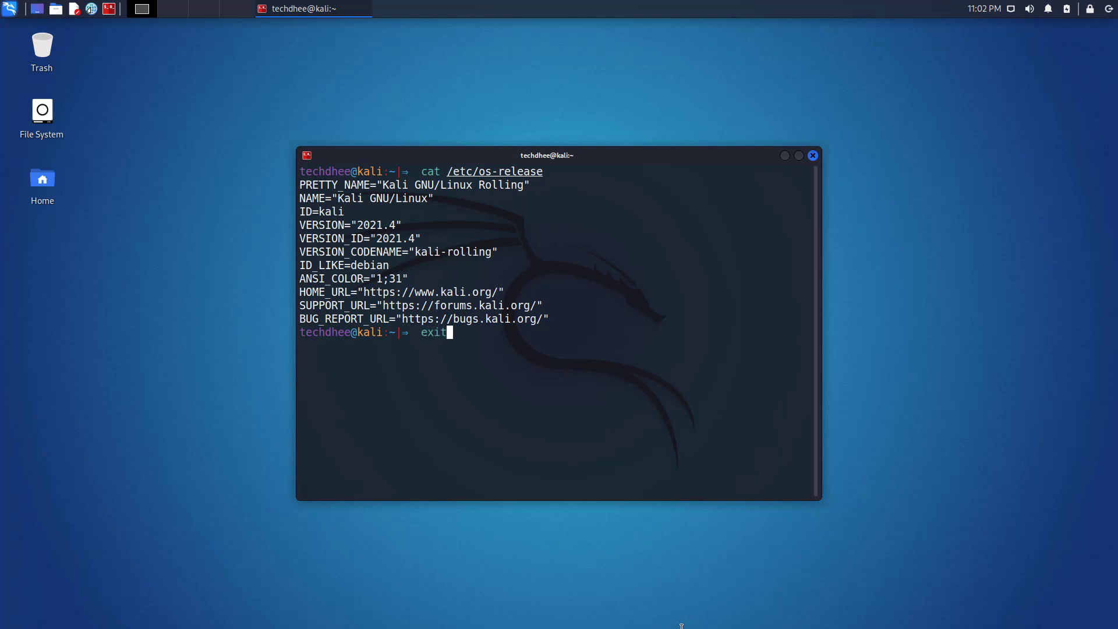